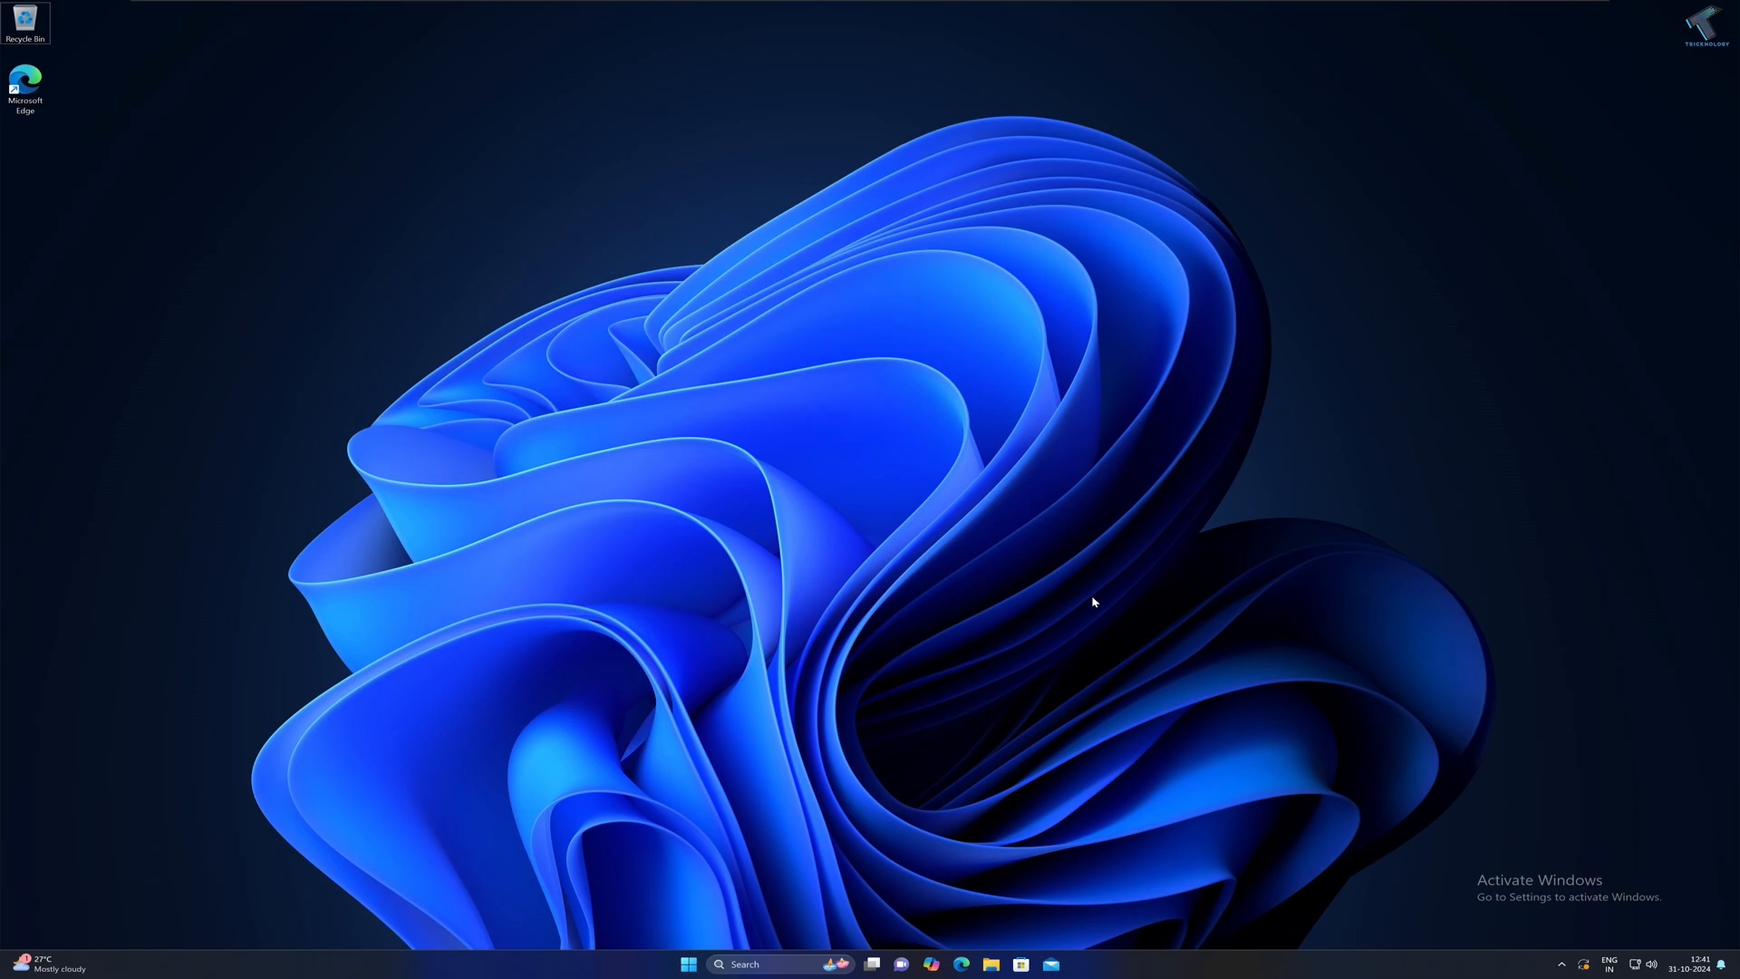
mouse_move(1046, 655)
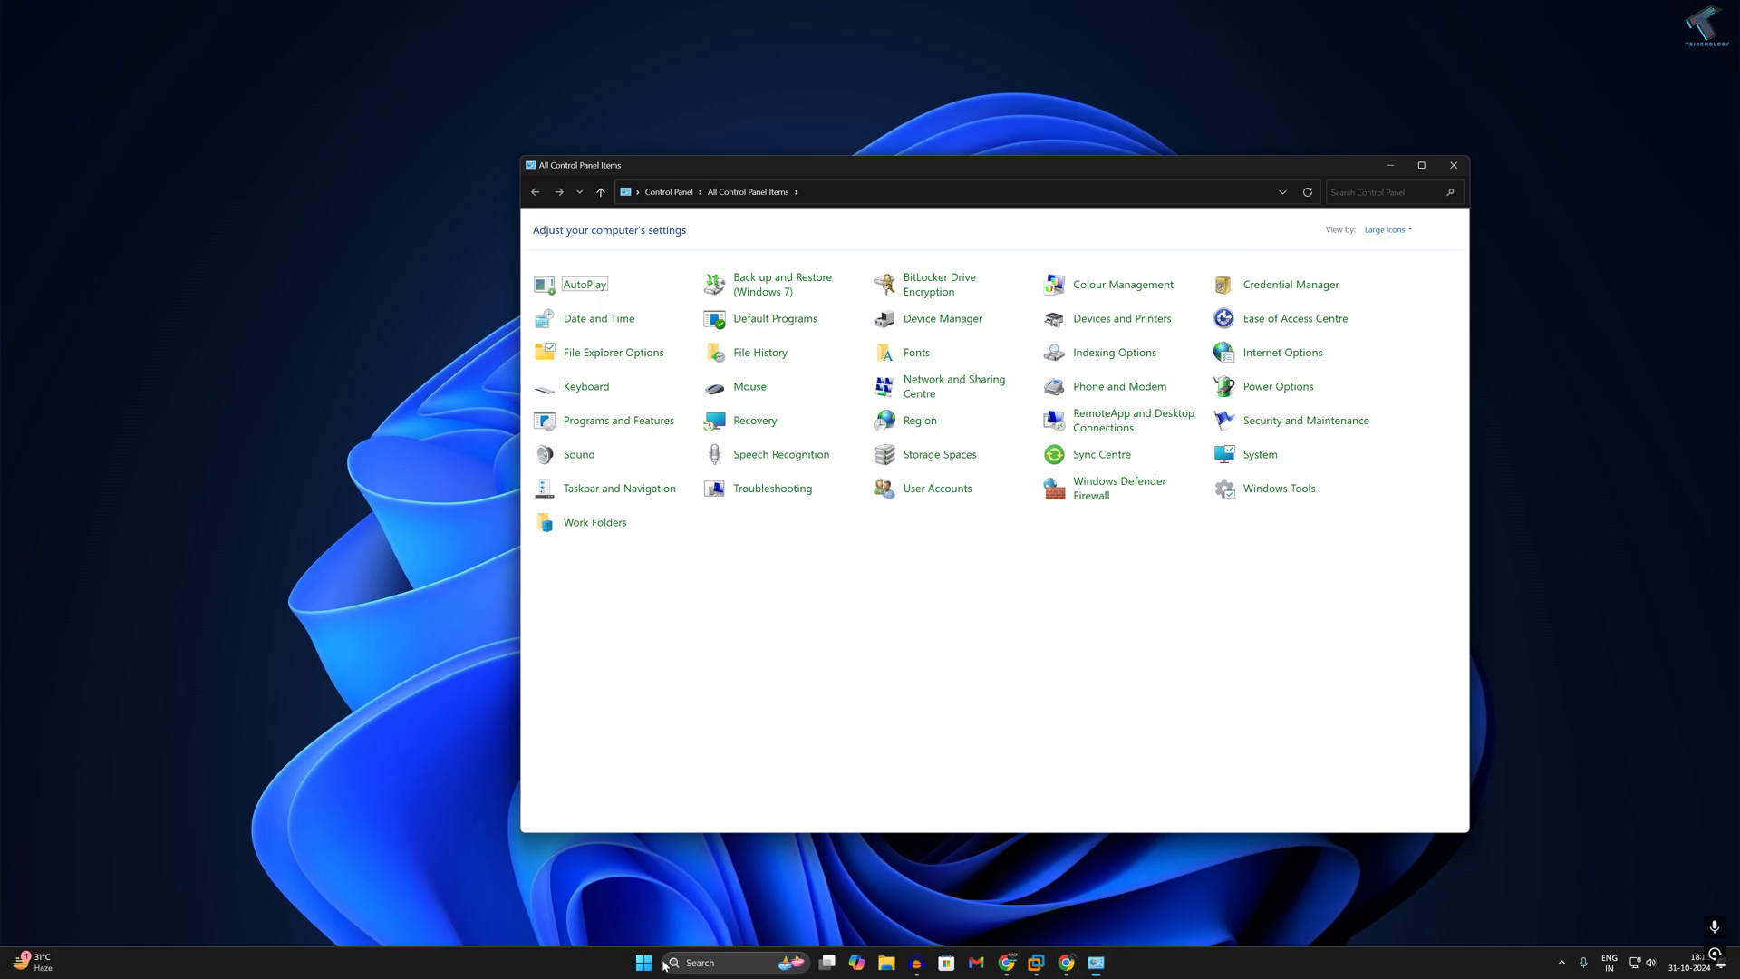
Reach the Power Options page listing the Balanced and Power saver plans.
left_click(1385, 231)
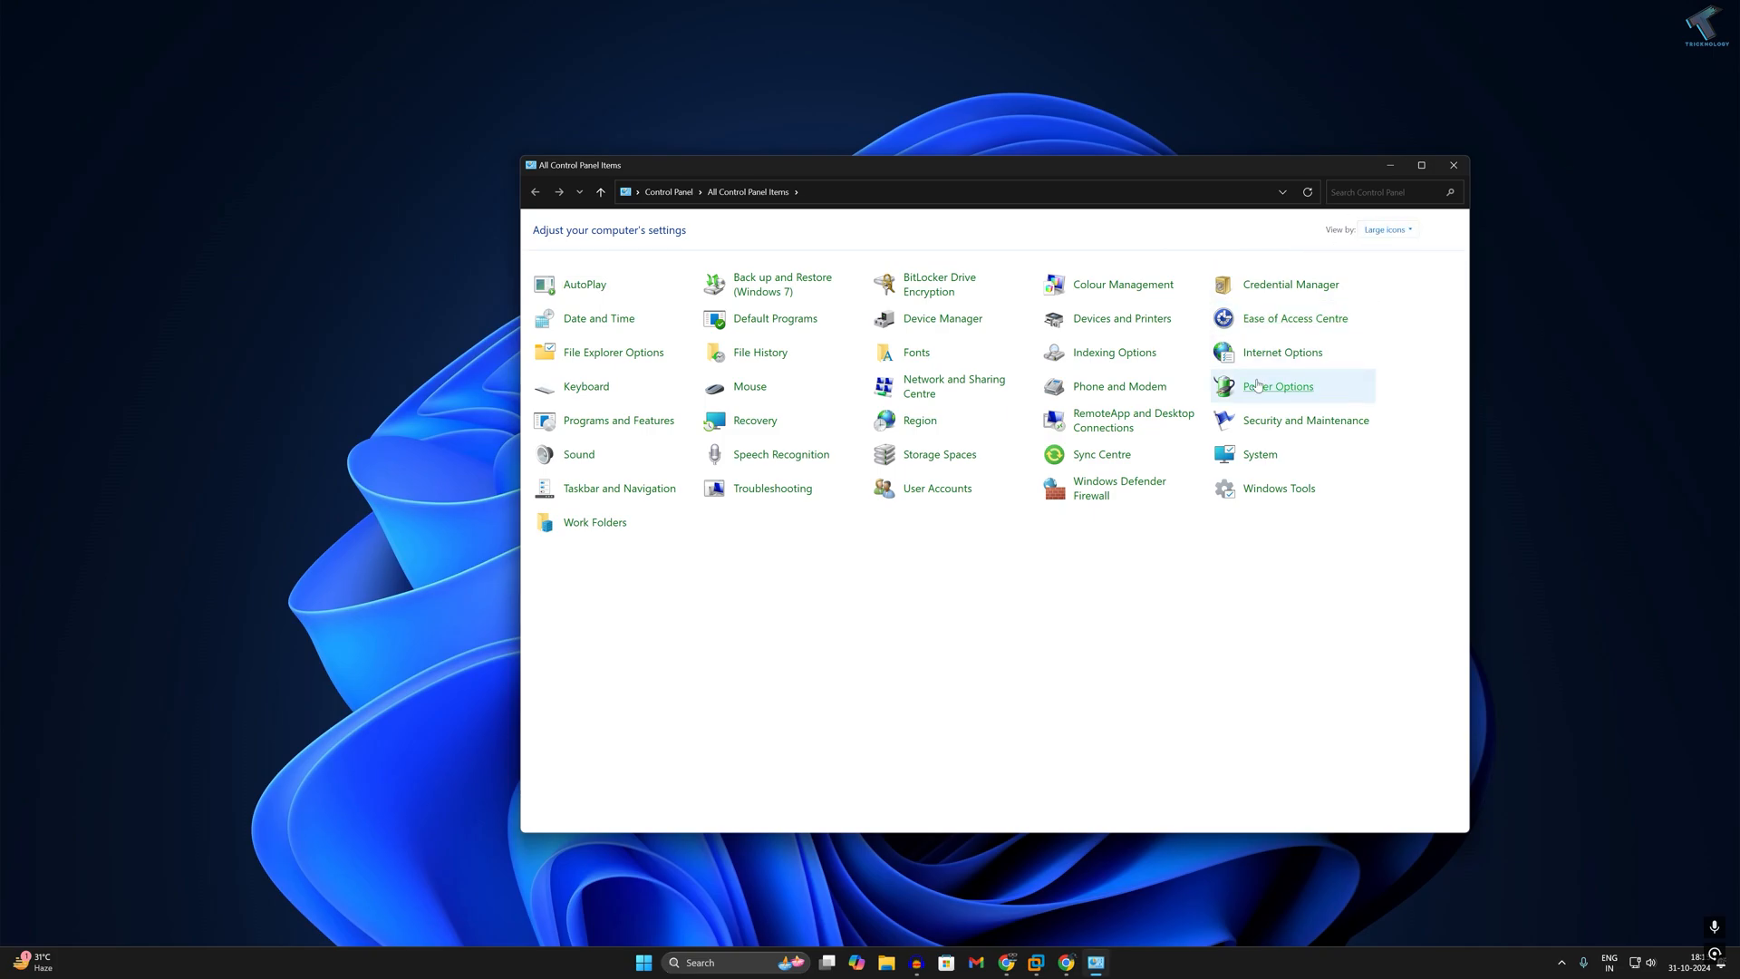
left_click(1278, 386)
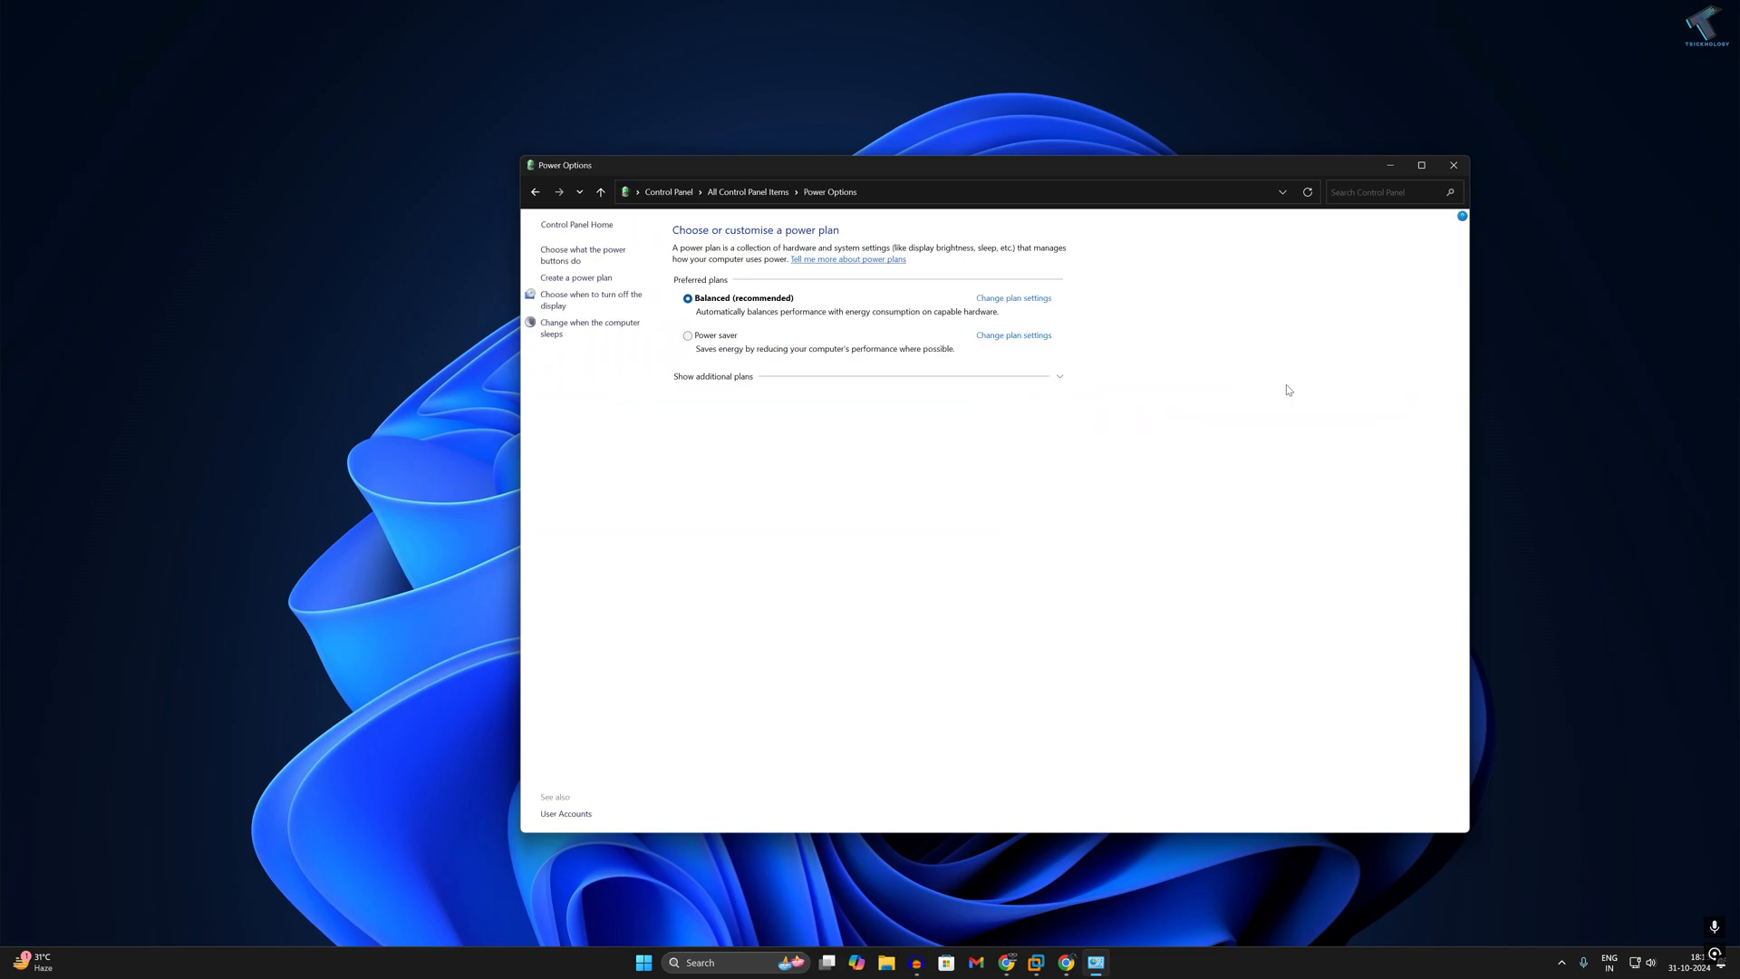
mouse_move(768, 388)
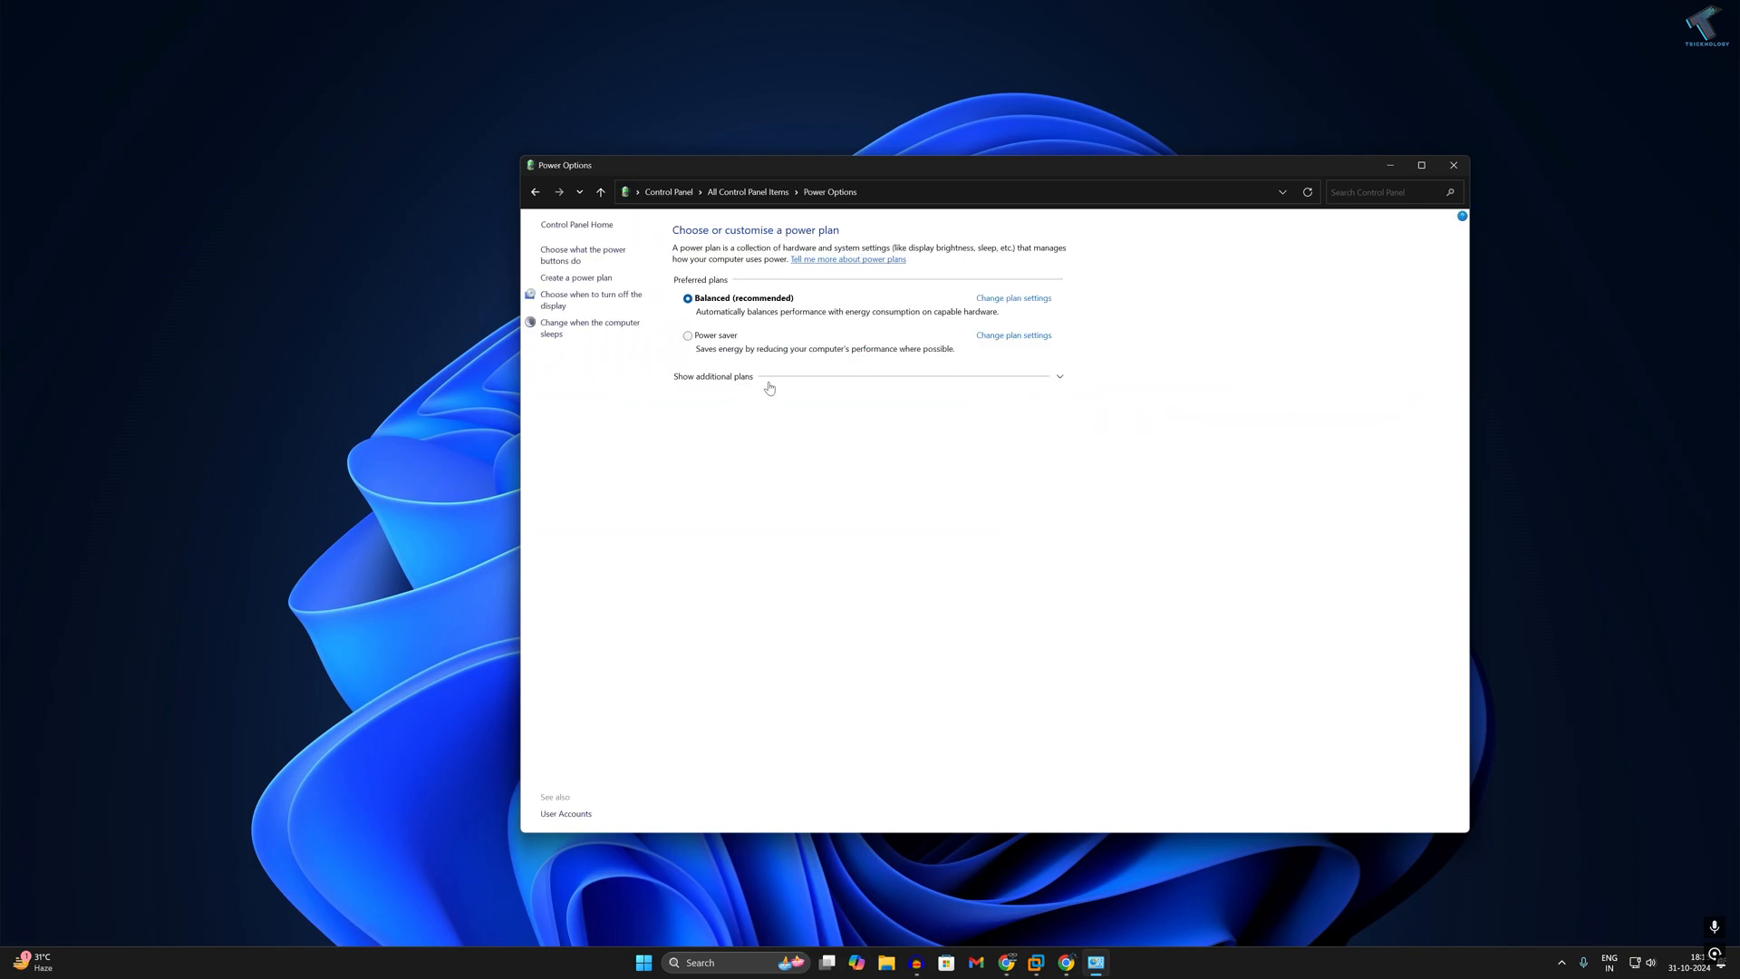
mouse_move(881, 353)
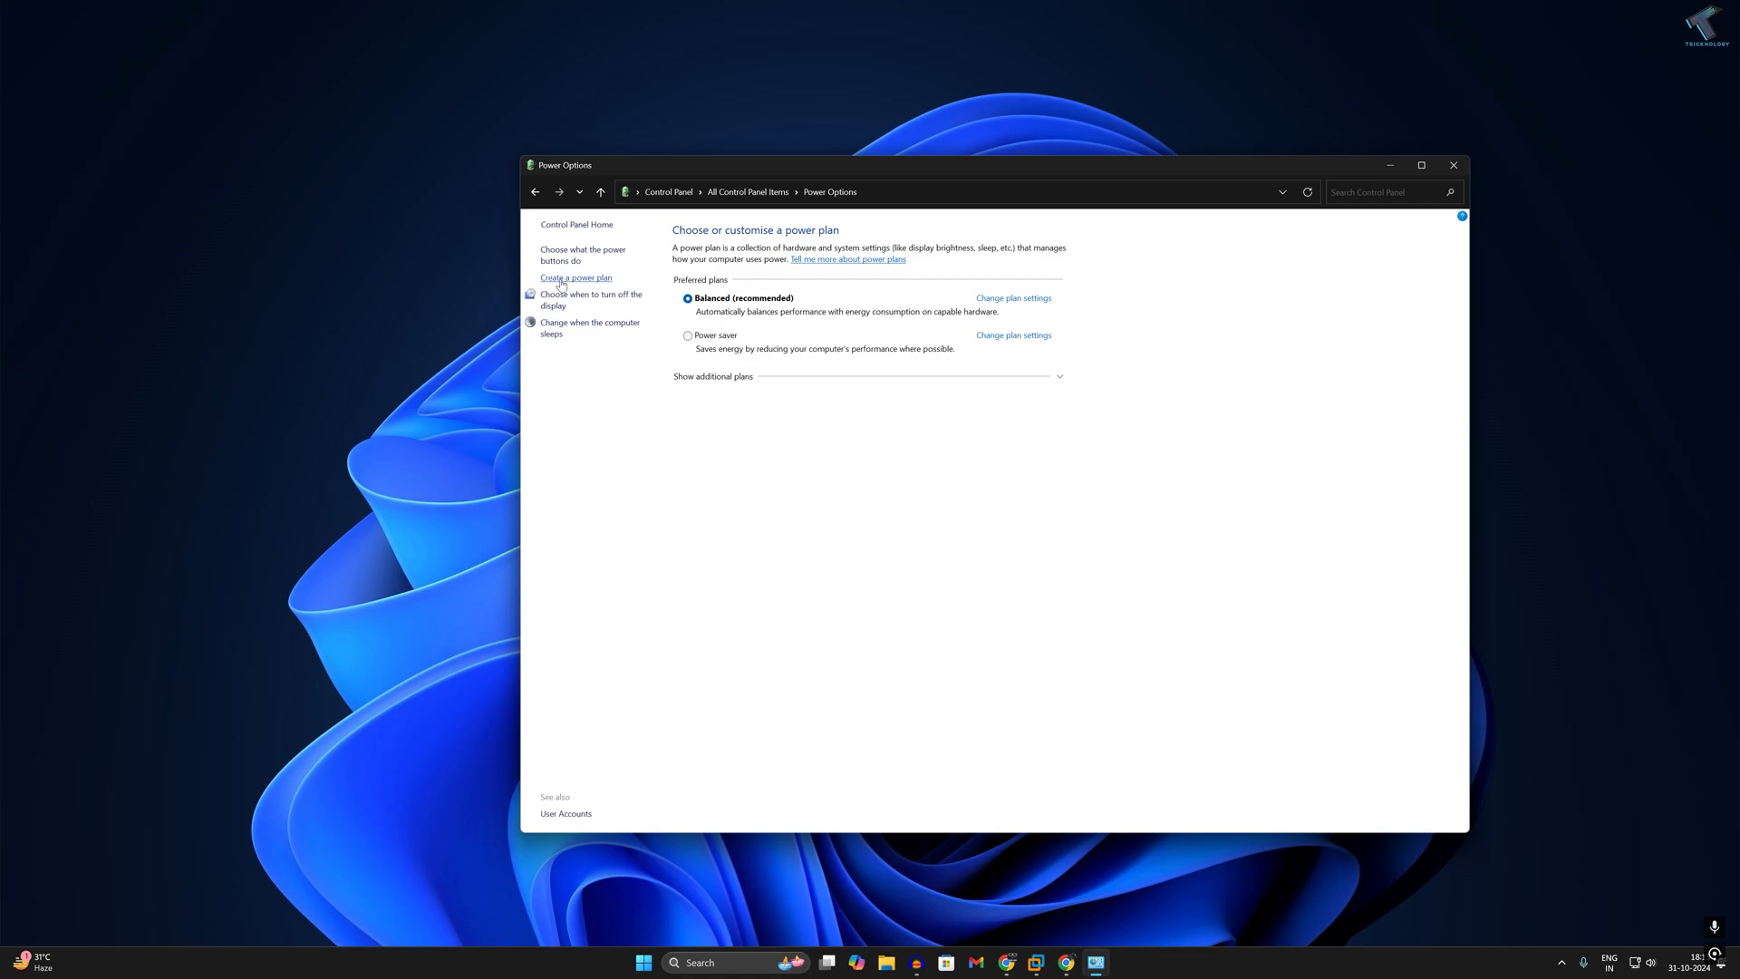
Create a plan based on High performance, name it 'Performance', and continue to its sleep settings.
left_click(574, 279)
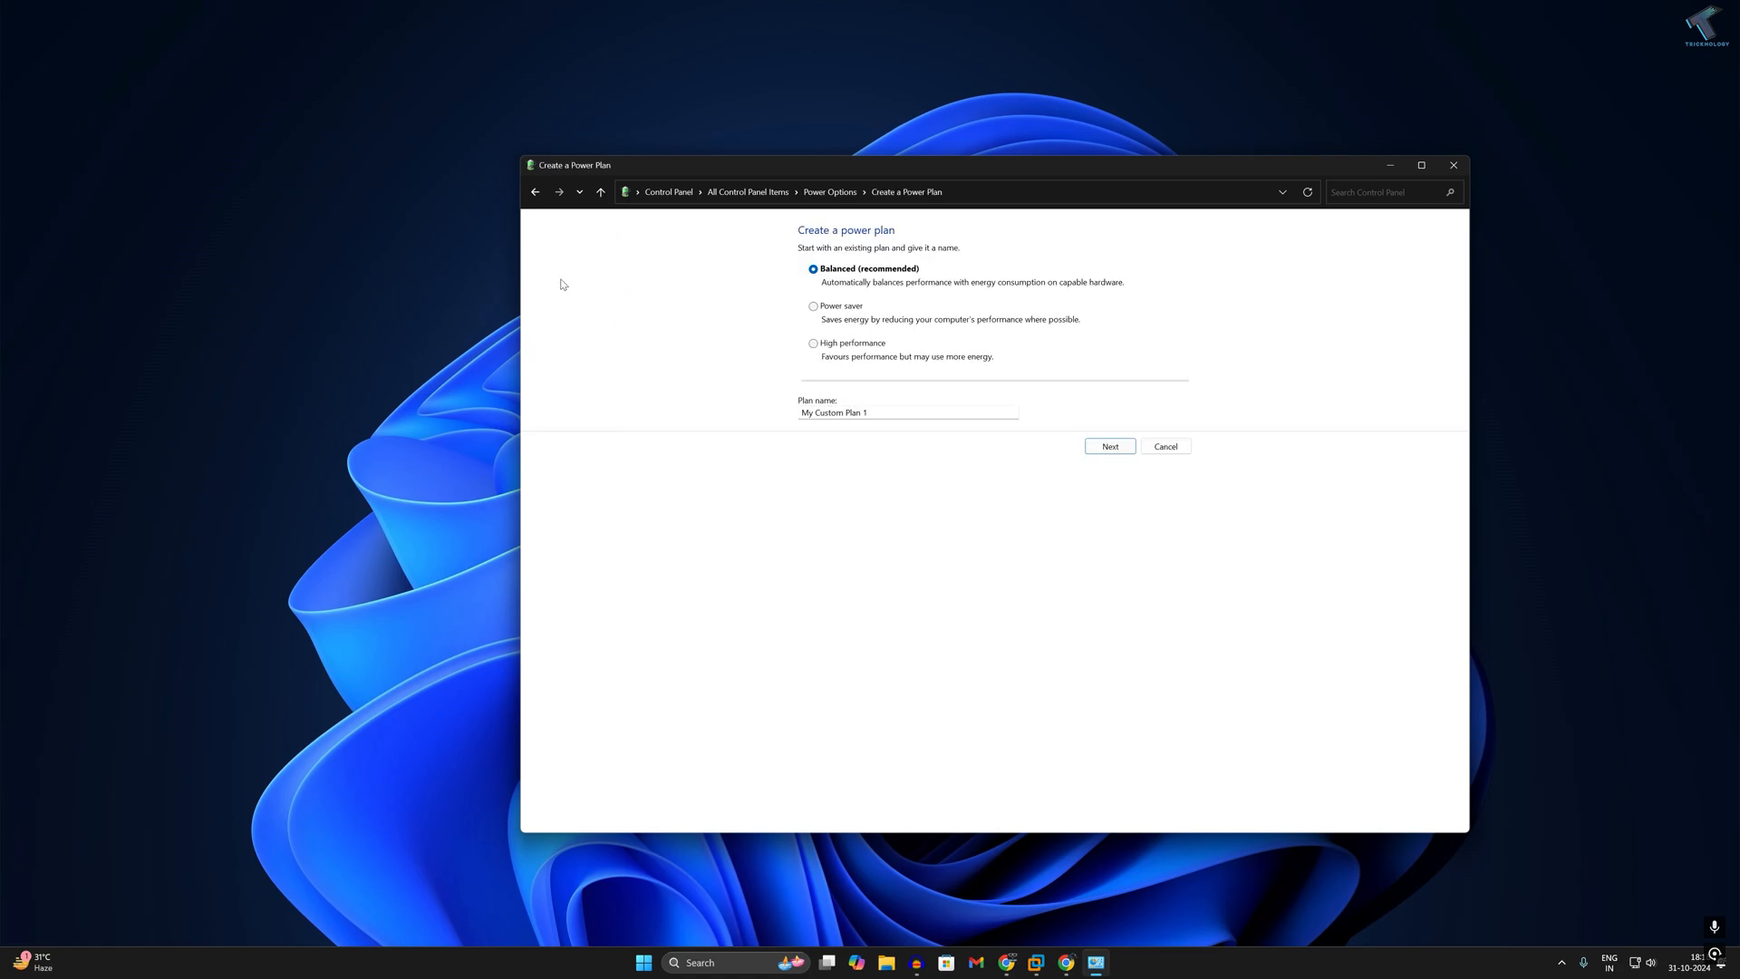
left_click(814, 342)
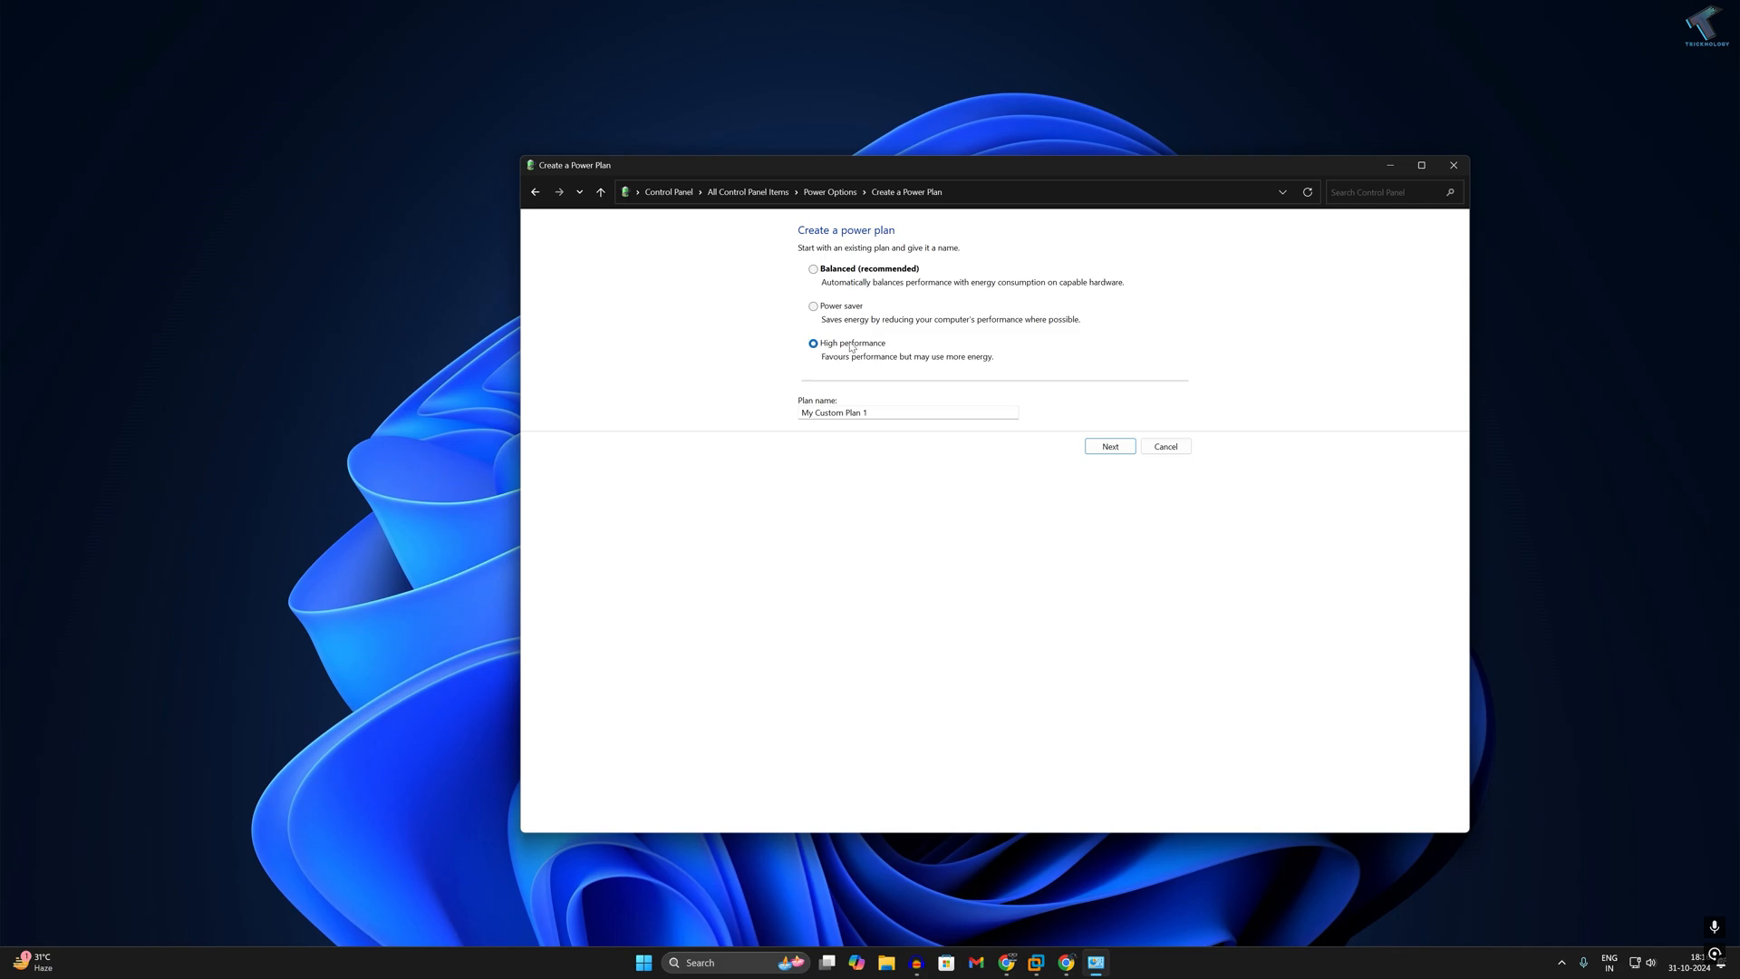
left_click(812, 345)
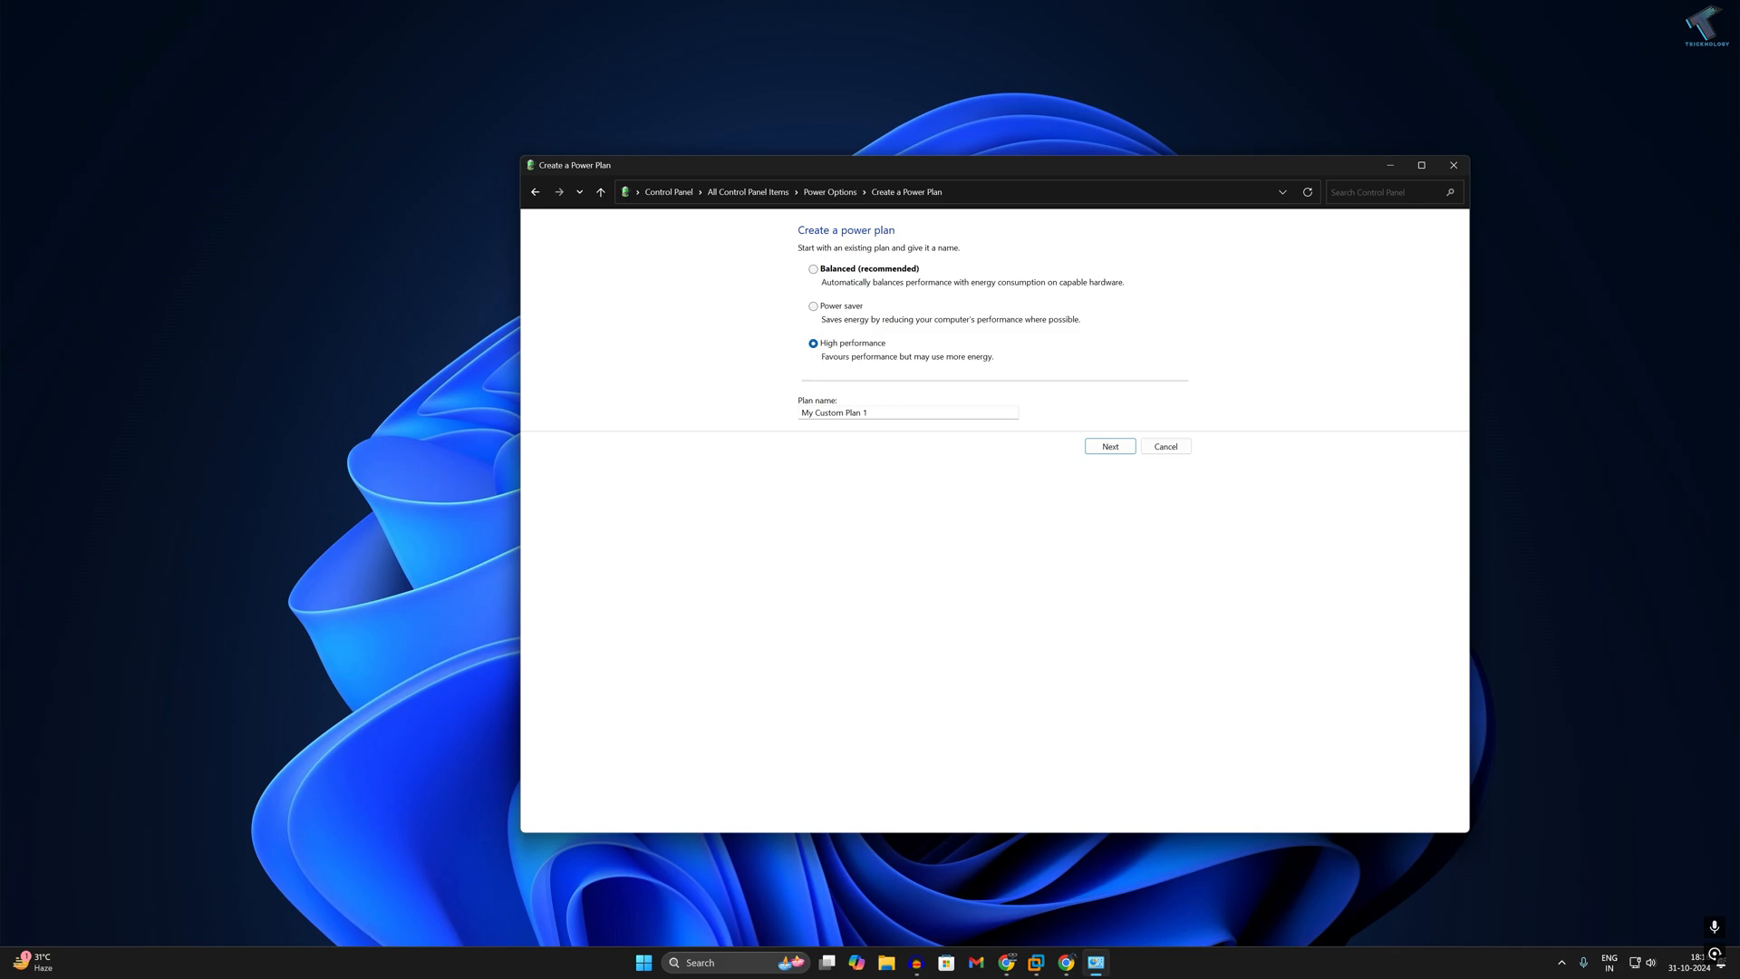
type("Performance")
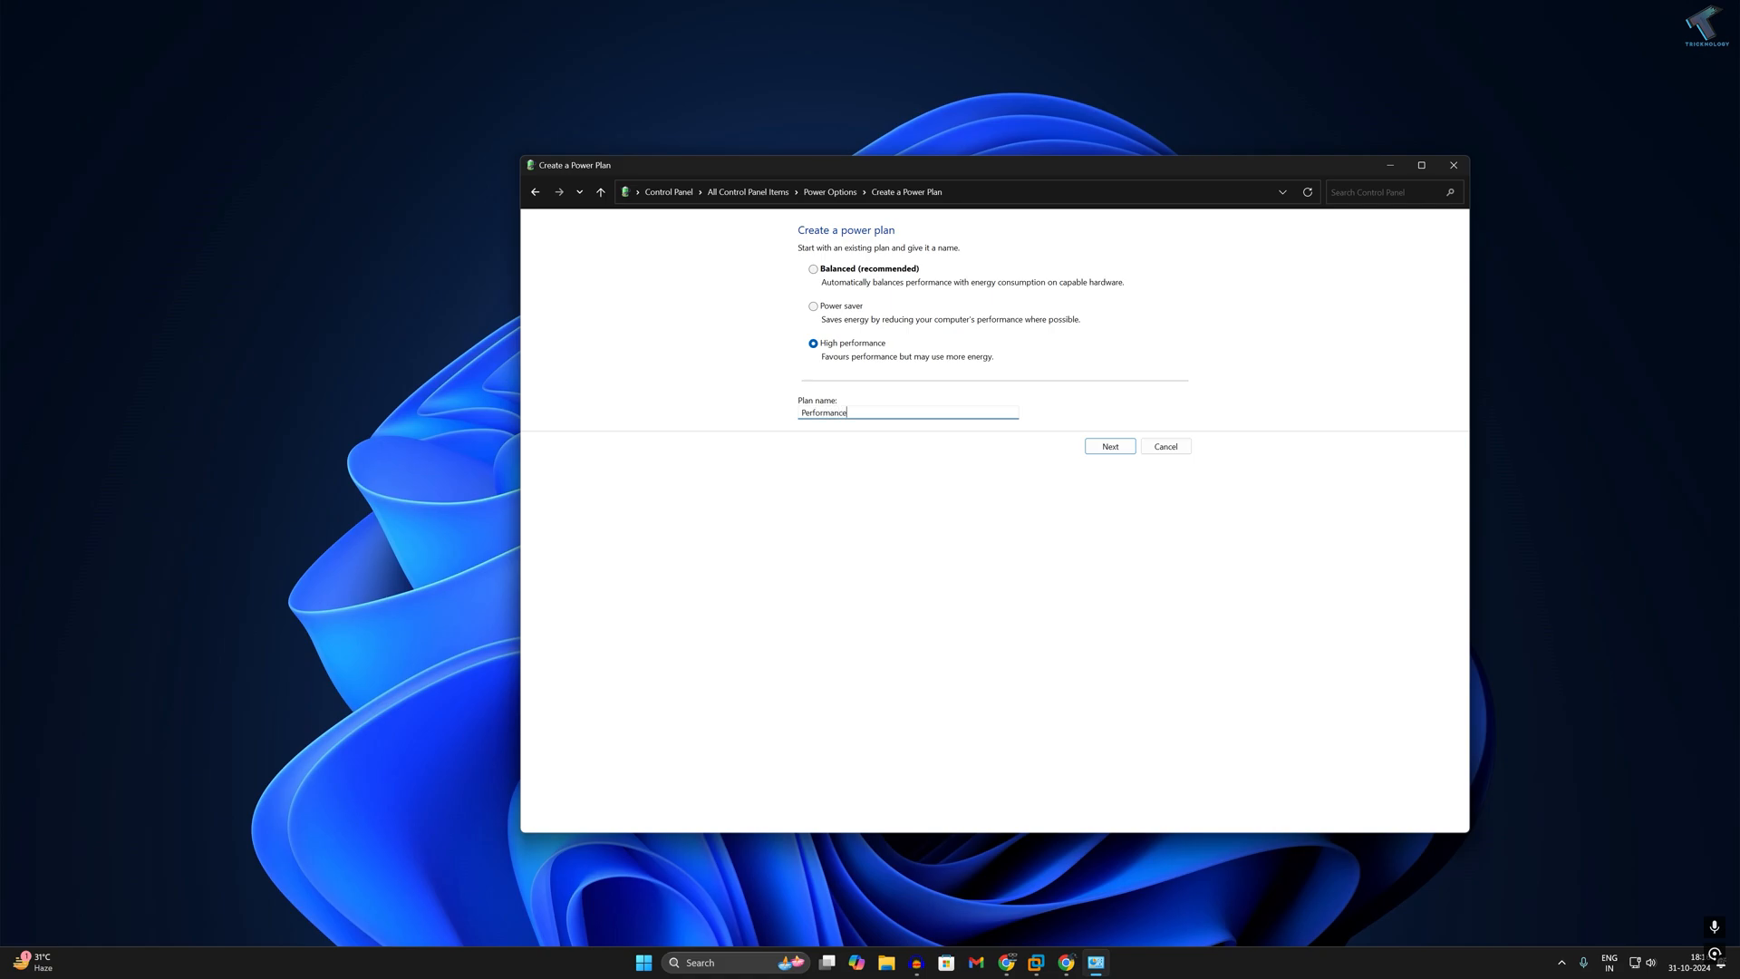
left_click(1110, 445)
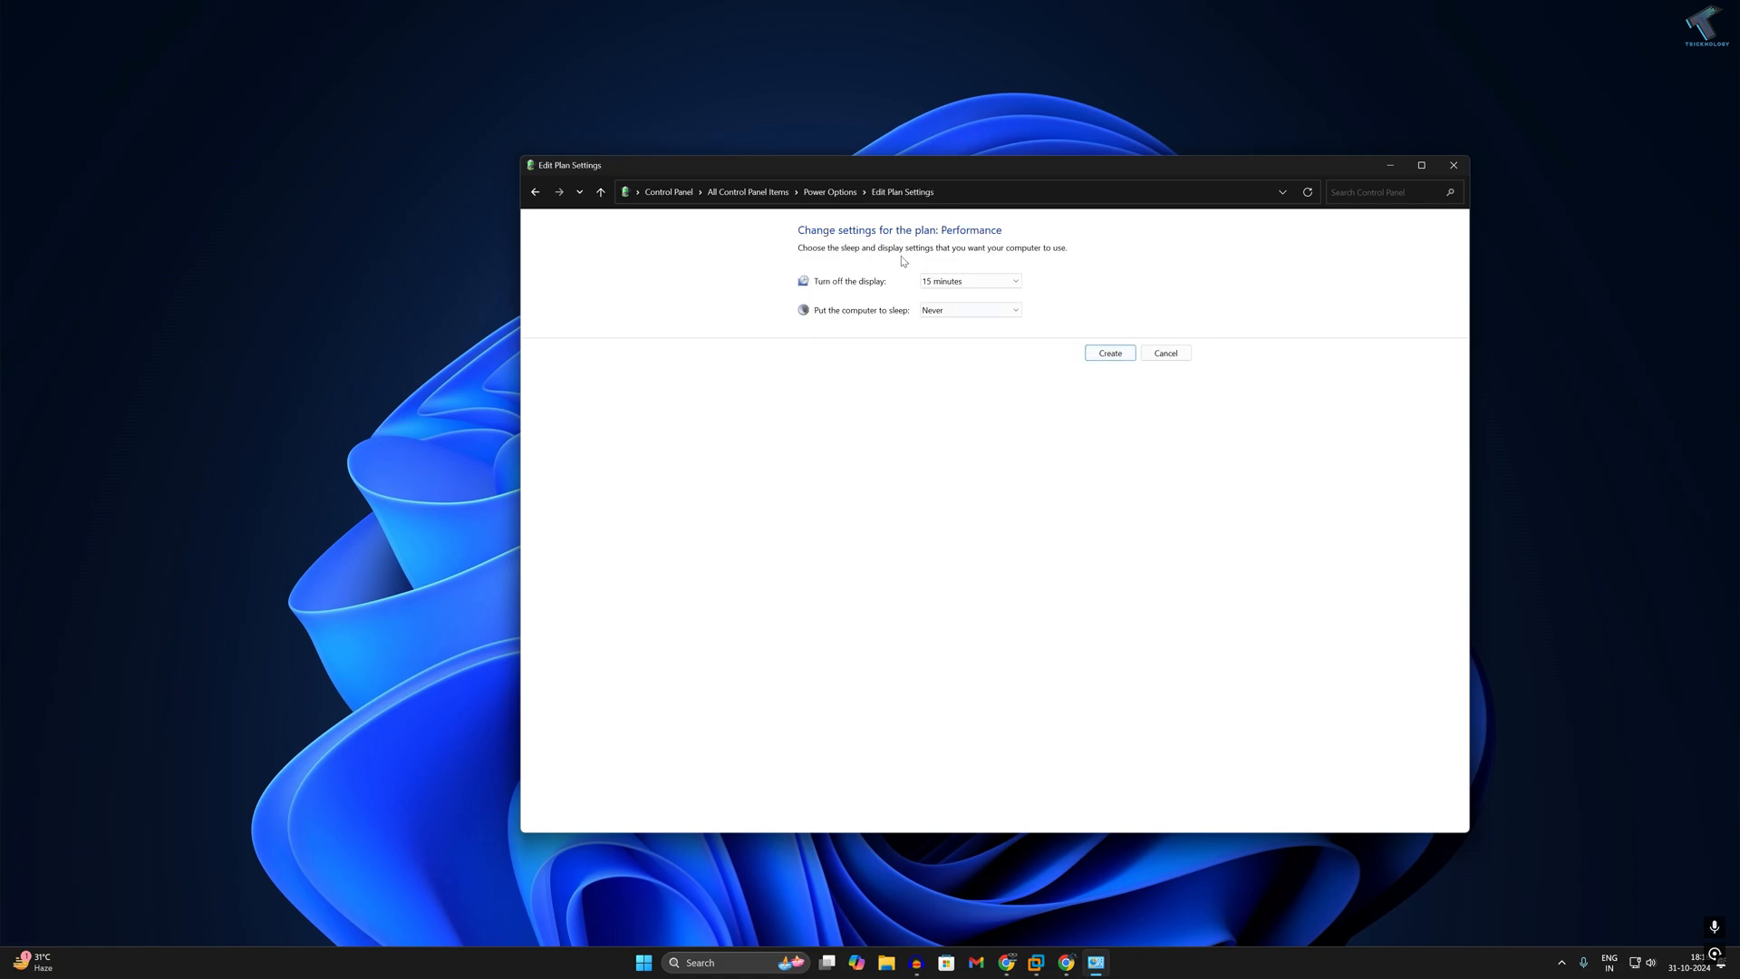
Keep the default timeouts and finish creating the Performance plan, making it active.
left_click(1164, 354)
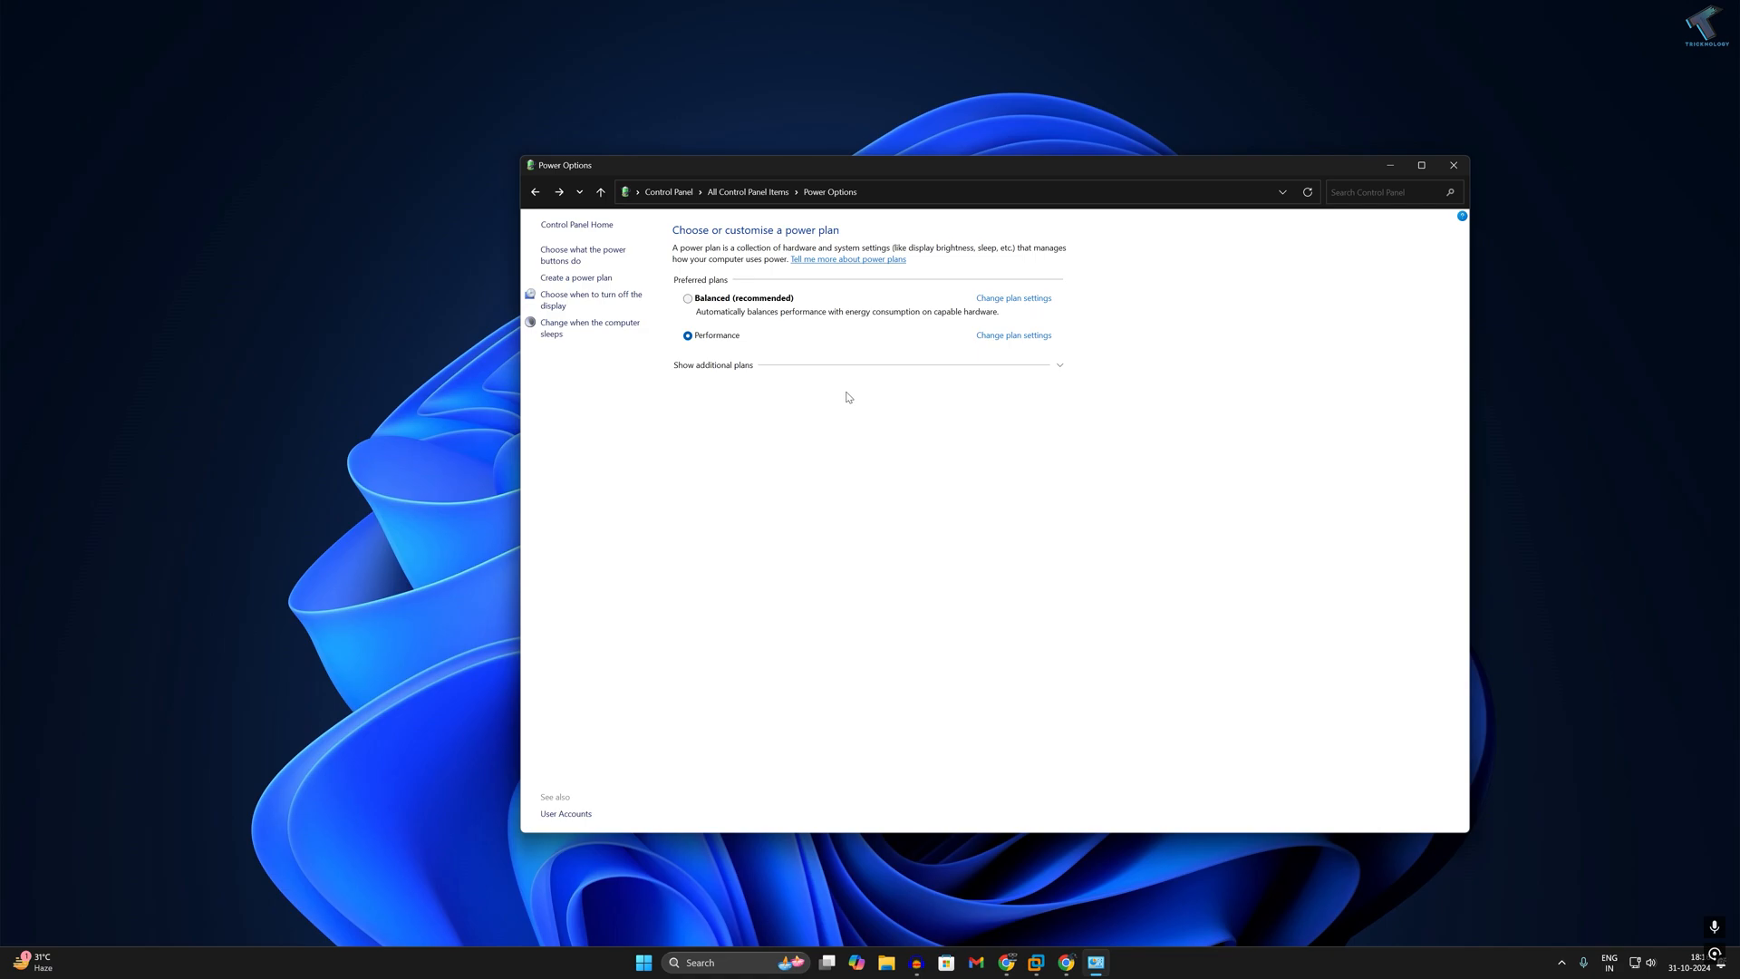
mouse_move(841, 398)
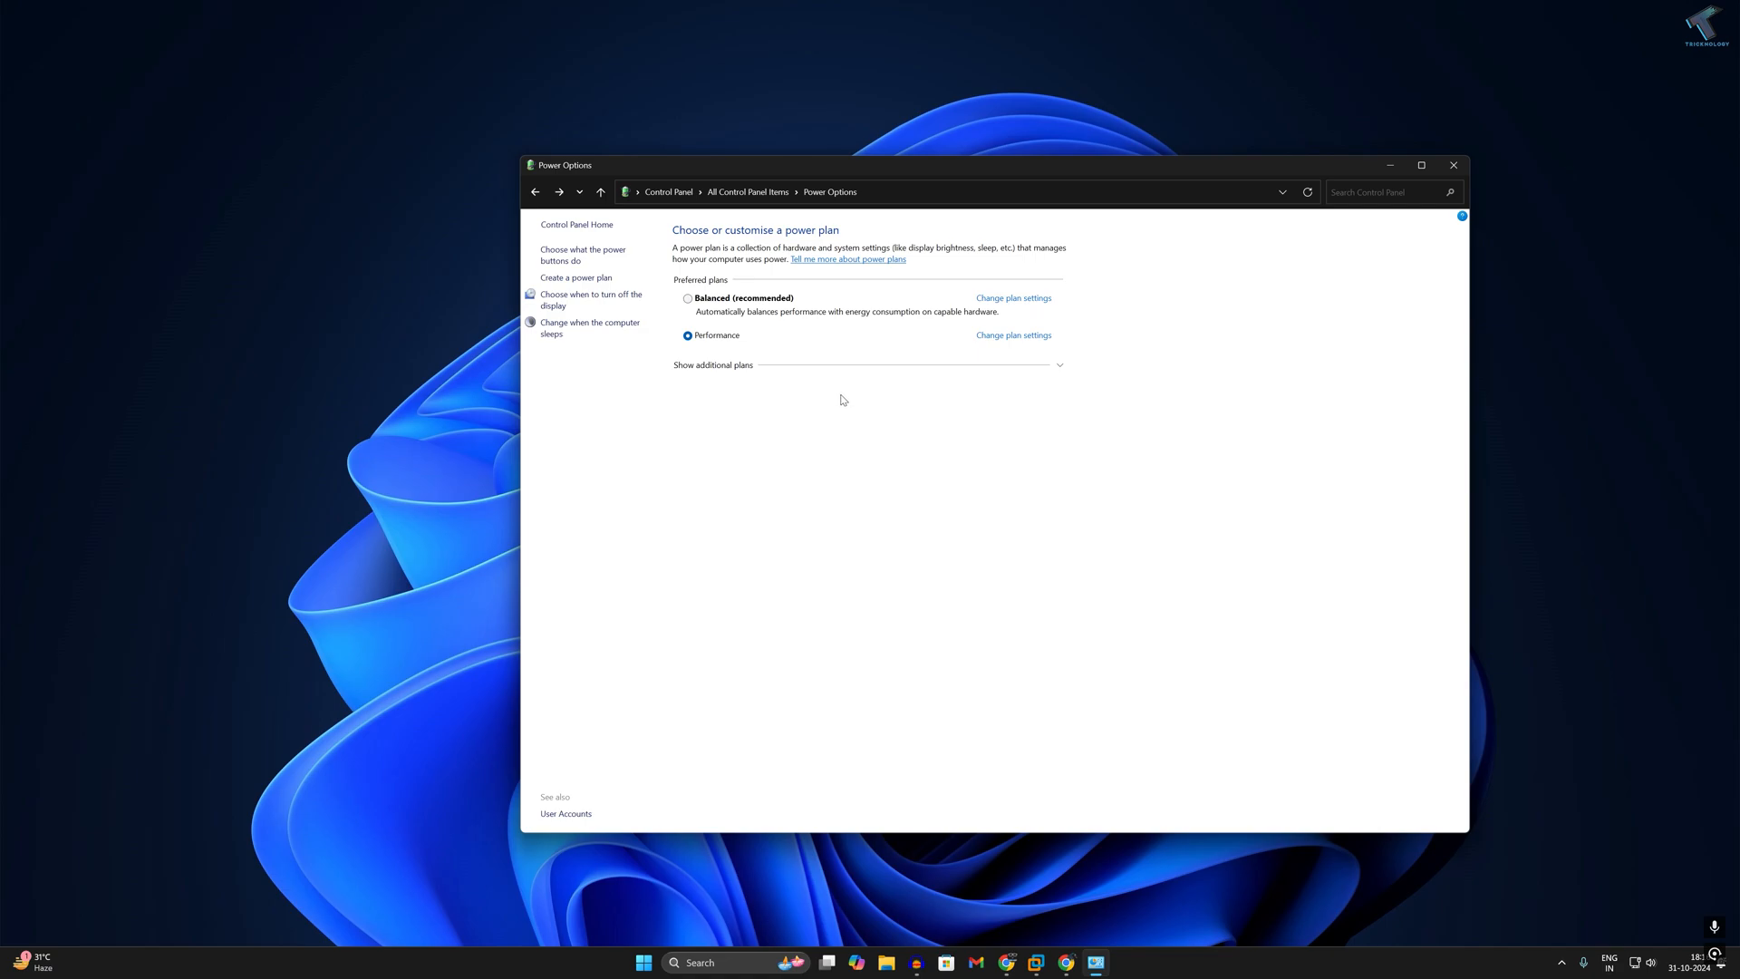